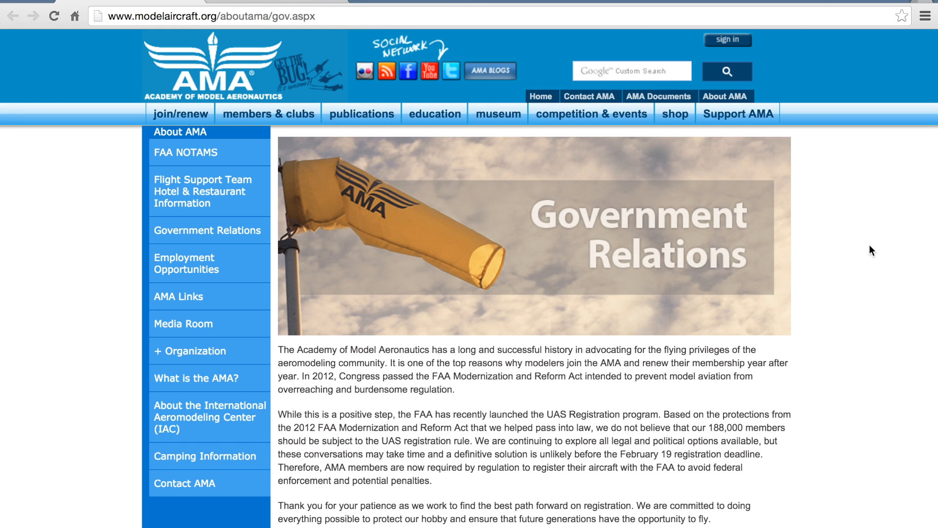
# Scroll the AMA page to the sentence saying AMA members must now register their aircraft with the FAA.
pyautogui.scroll(-3)
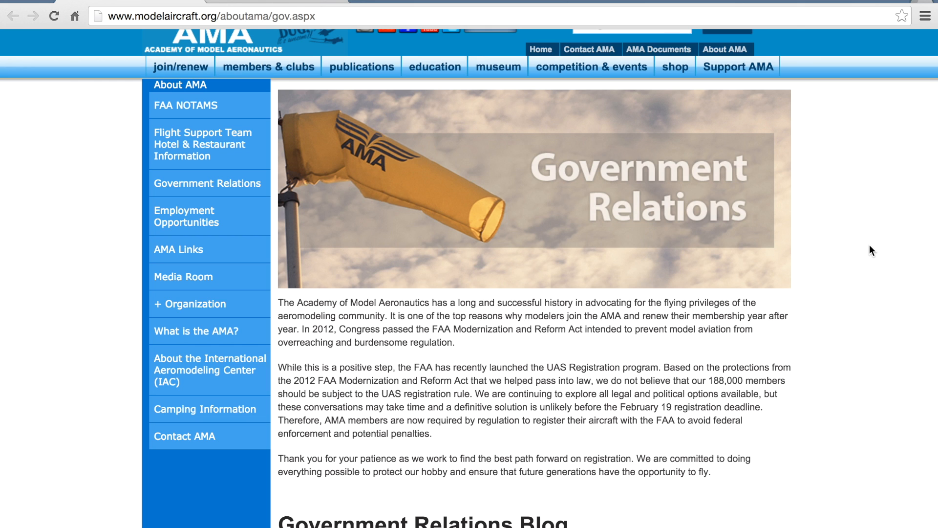
pyautogui.scroll(-3)
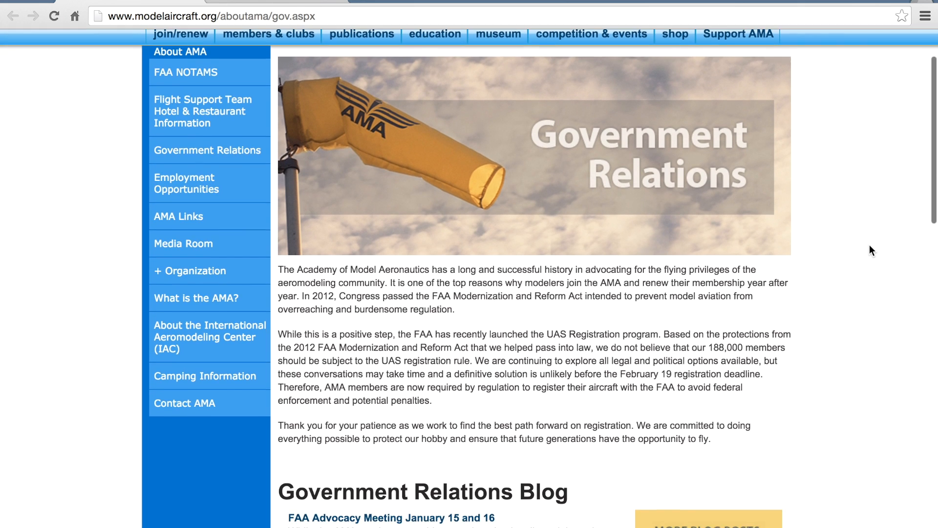
pyautogui.scroll(-3)
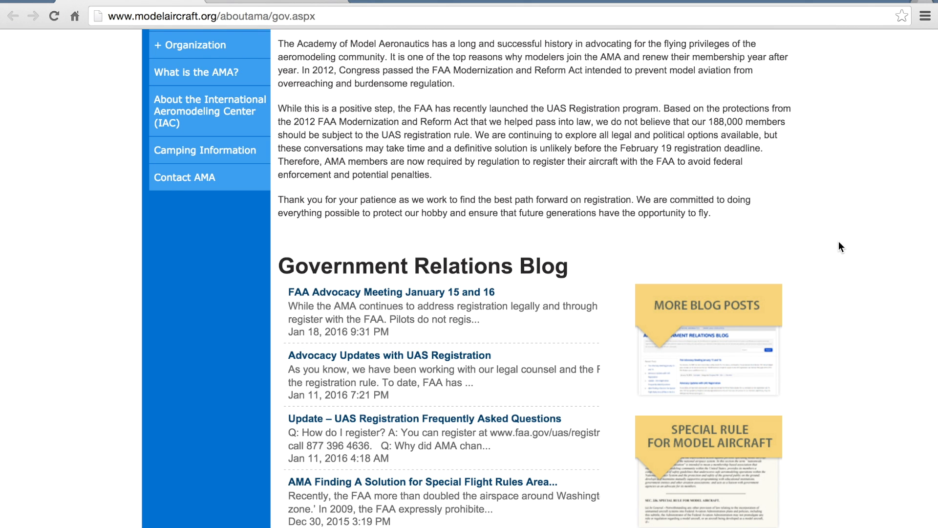
pyautogui.scroll(3)
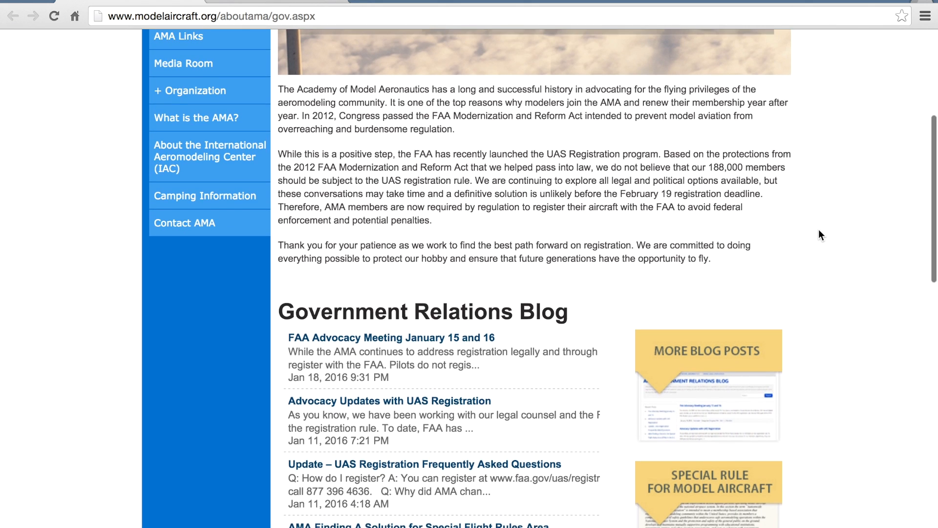
pyautogui.scroll(3)
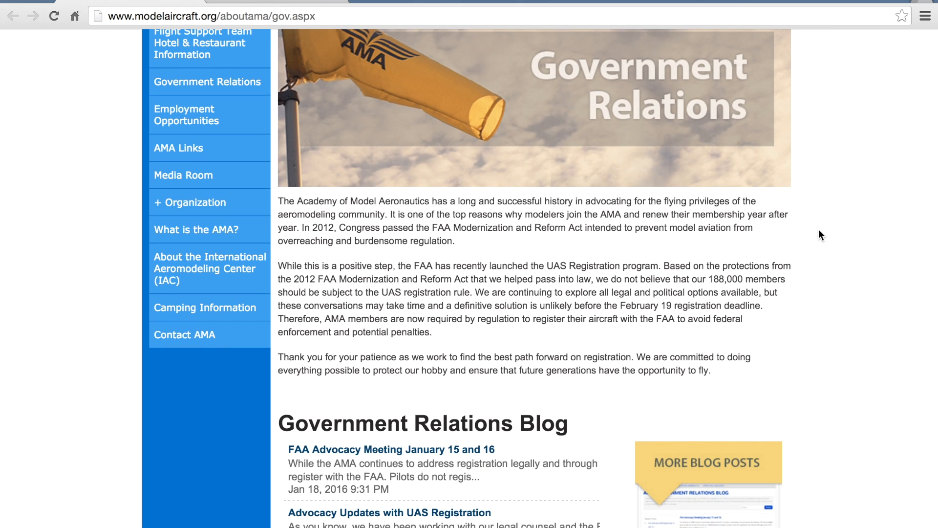
pyautogui.scroll(-3)
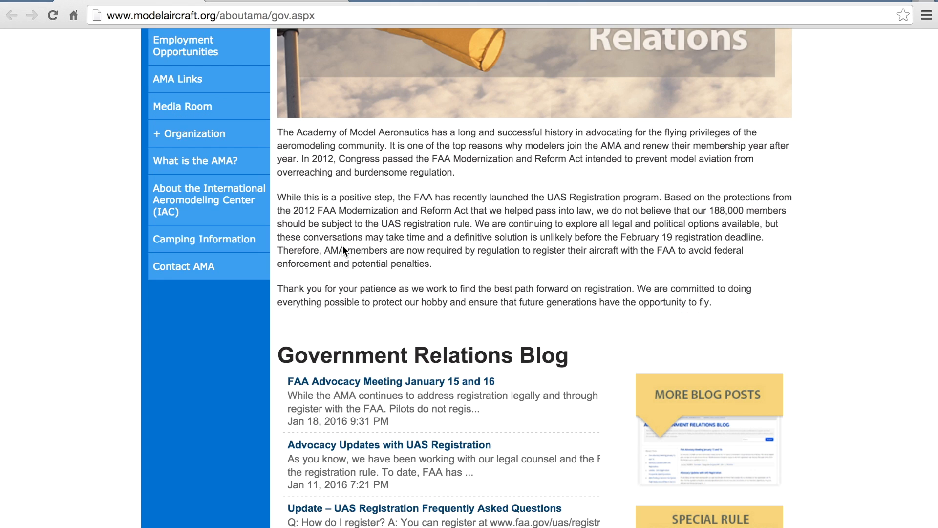
pyautogui.moveTo(277, 252)
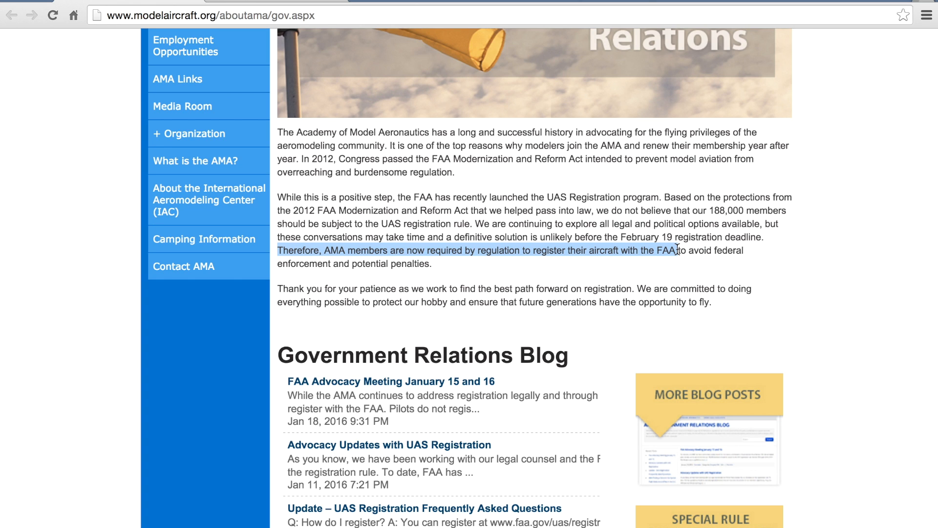
pyautogui.moveTo(651, 276)
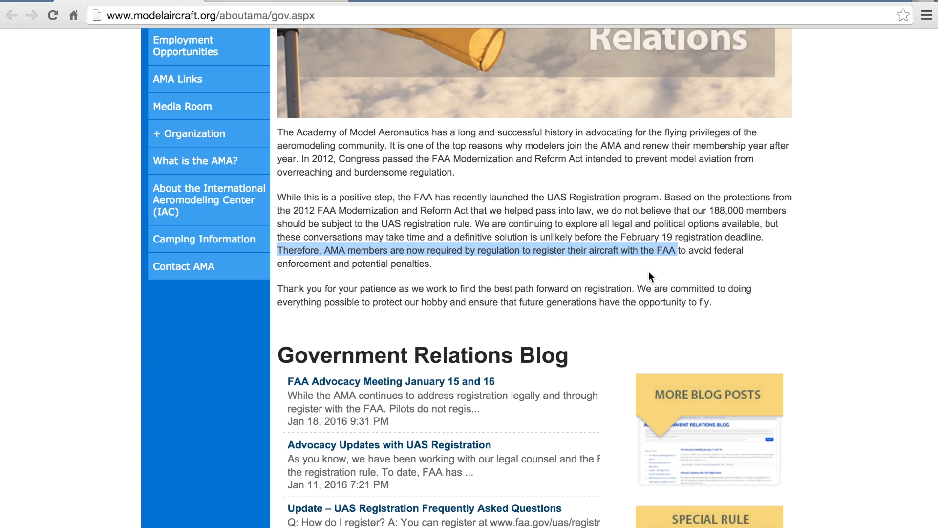
pyautogui.moveTo(502, 225)
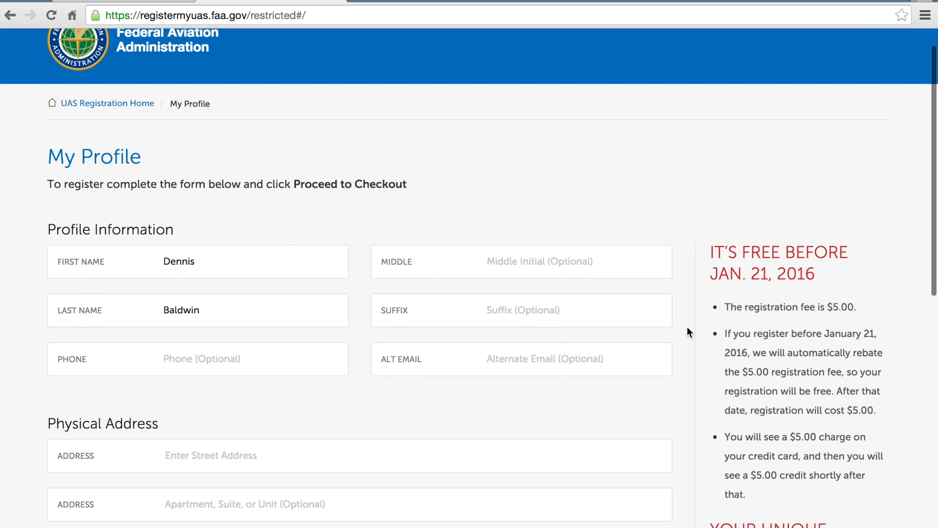
# Review the FAA profile form through the contact, physical and mailing address sections down to checkout.
pyautogui.scroll(-3)
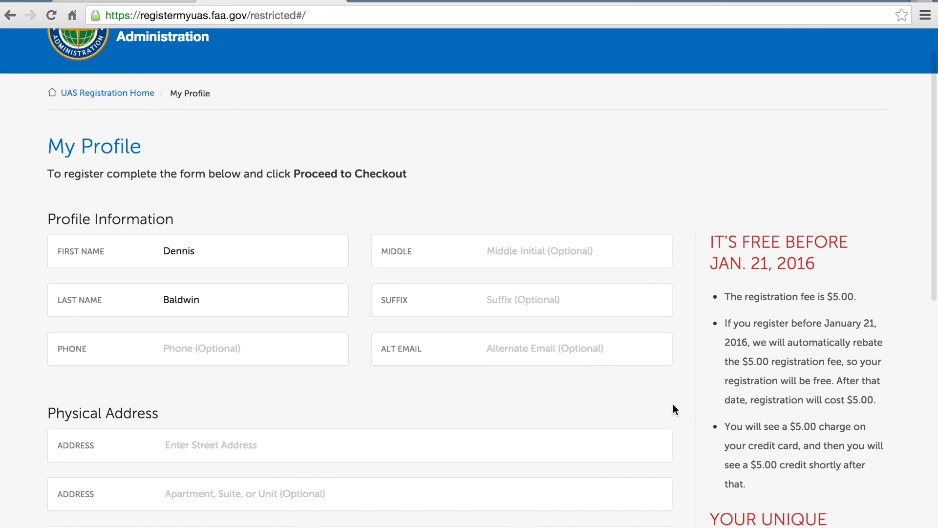
pyautogui.scroll(-3)
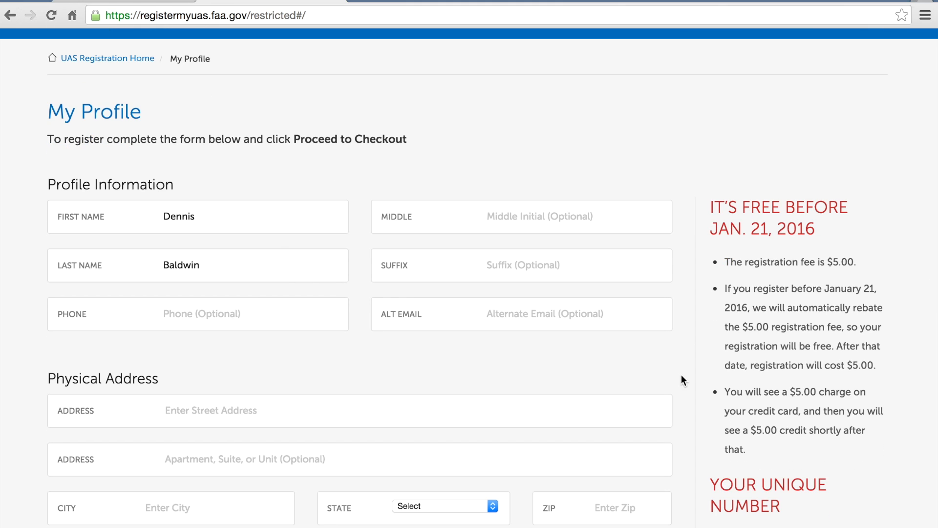
pyautogui.scroll(-3)
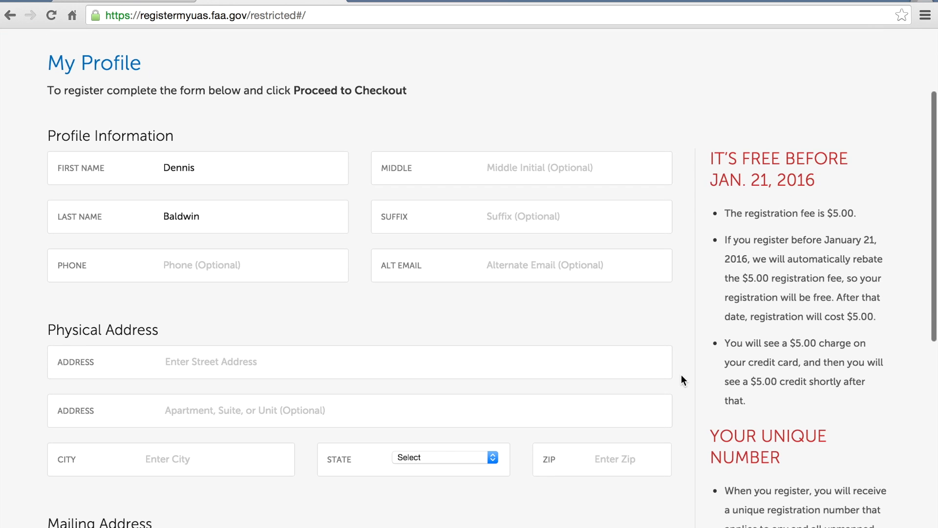
pyautogui.scroll(-3)
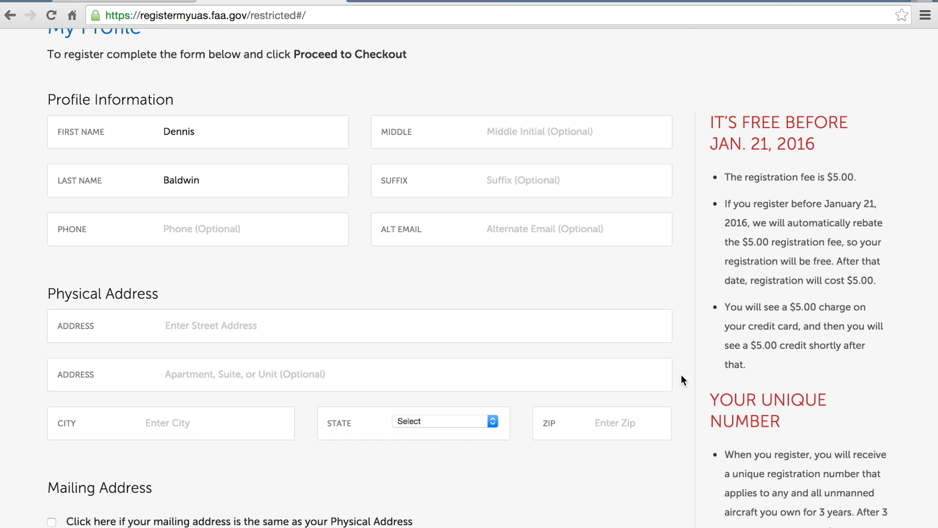
pyautogui.scroll(3)
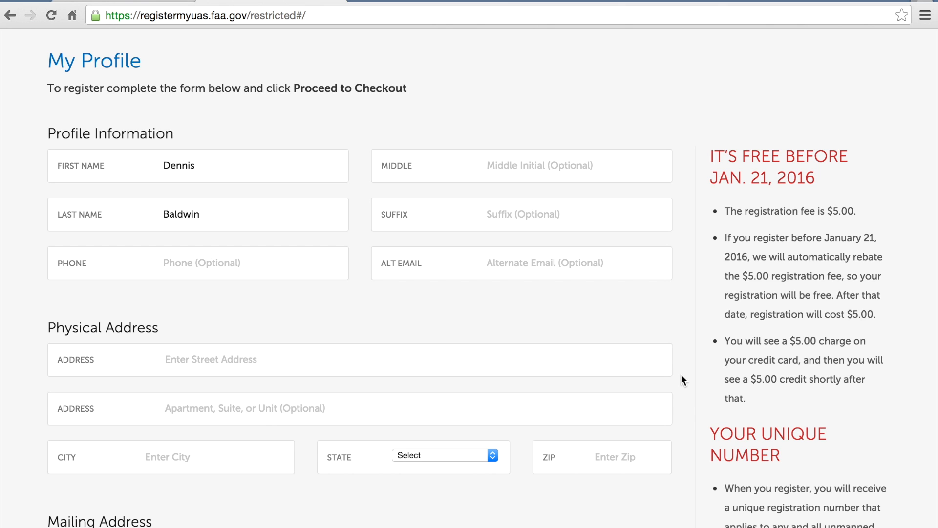
pyautogui.scroll(-3)
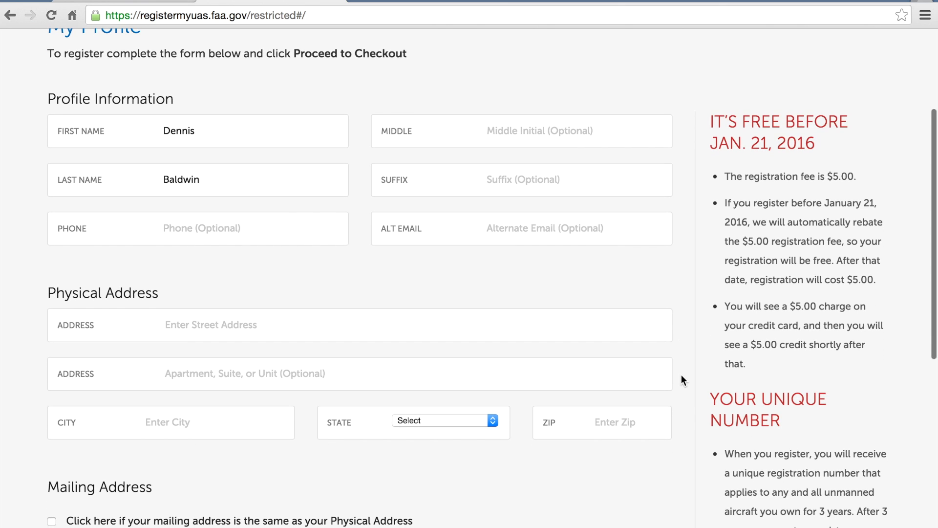
pyautogui.moveTo(358, 280)
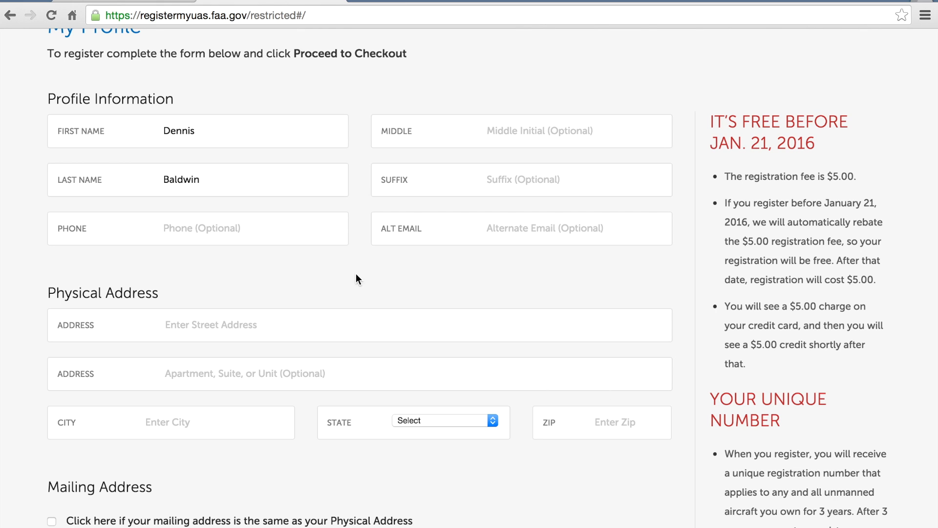
pyautogui.moveTo(273, 139)
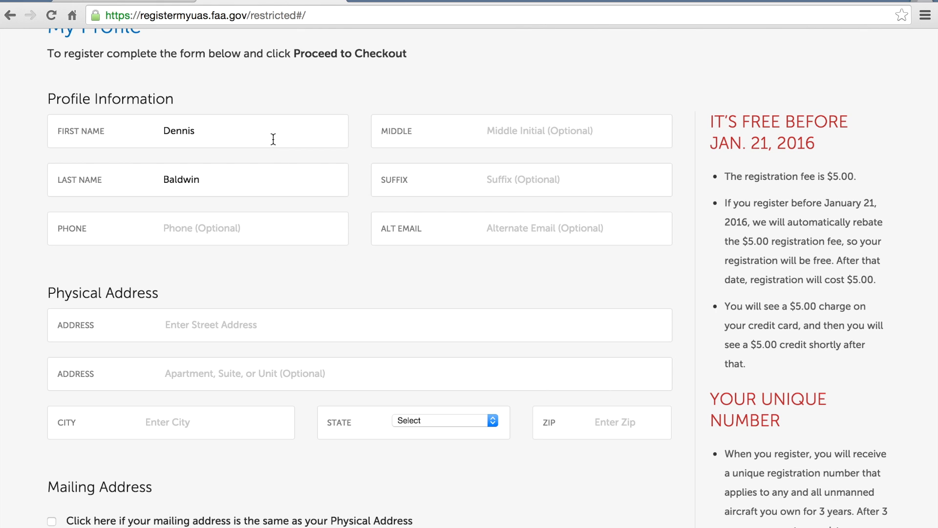
pyautogui.moveTo(221, 176)
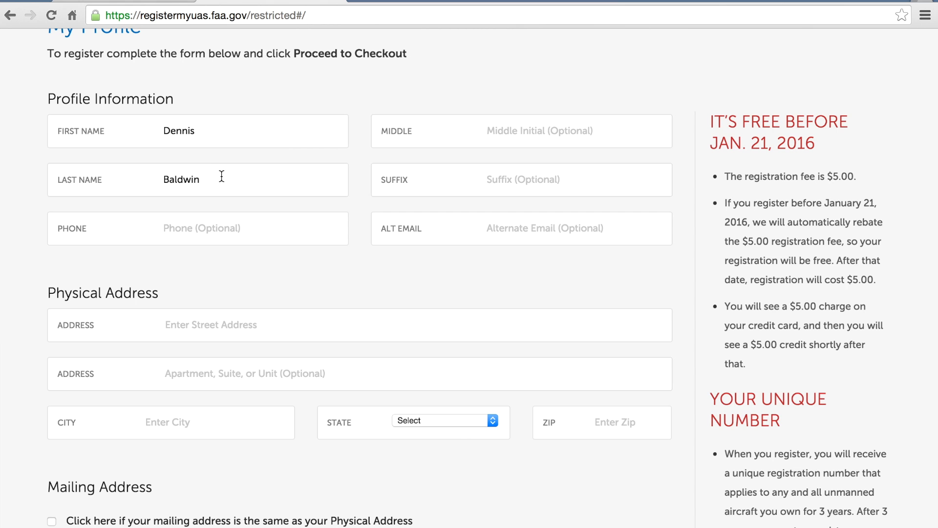
pyautogui.scroll(-3)
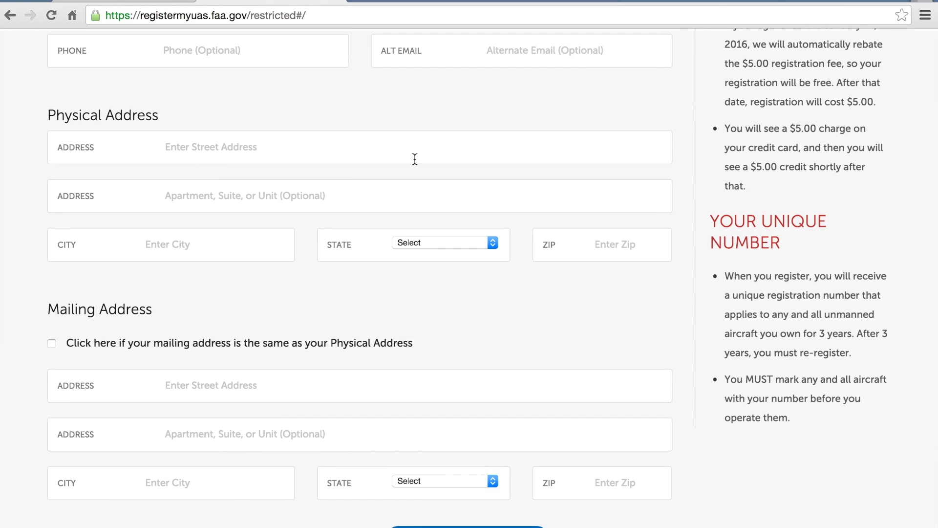
pyautogui.moveTo(419, 274)
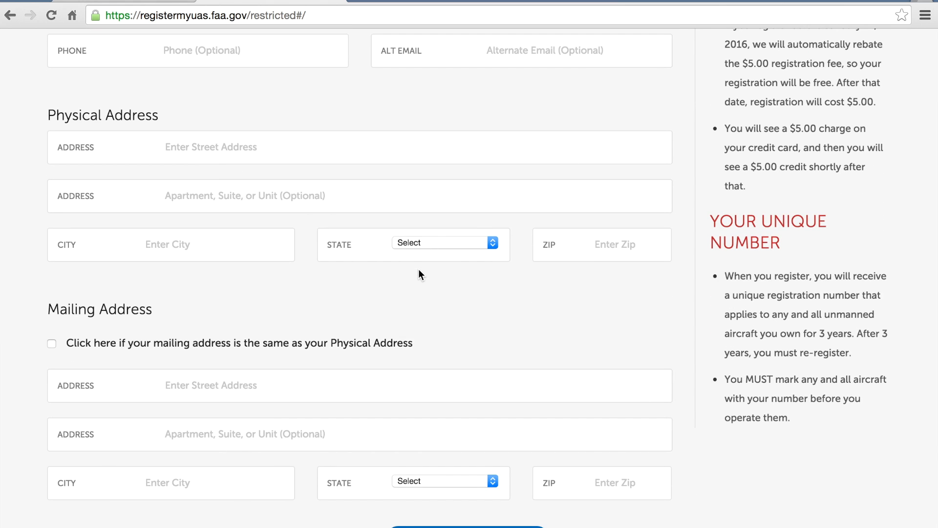
pyautogui.scroll(-3)
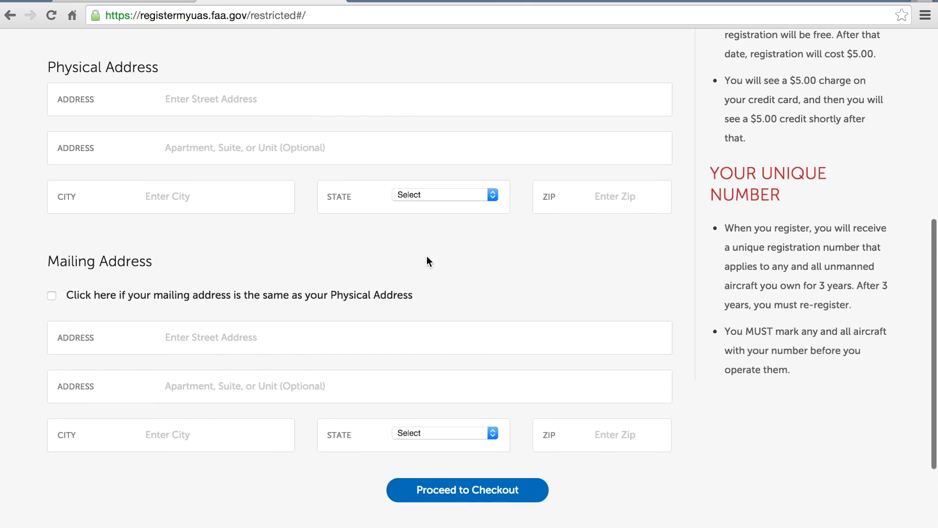
# Proceed to checkout, acknowledge the safety guidance and continue to the Payment Information step.
pyautogui.click(467, 490)
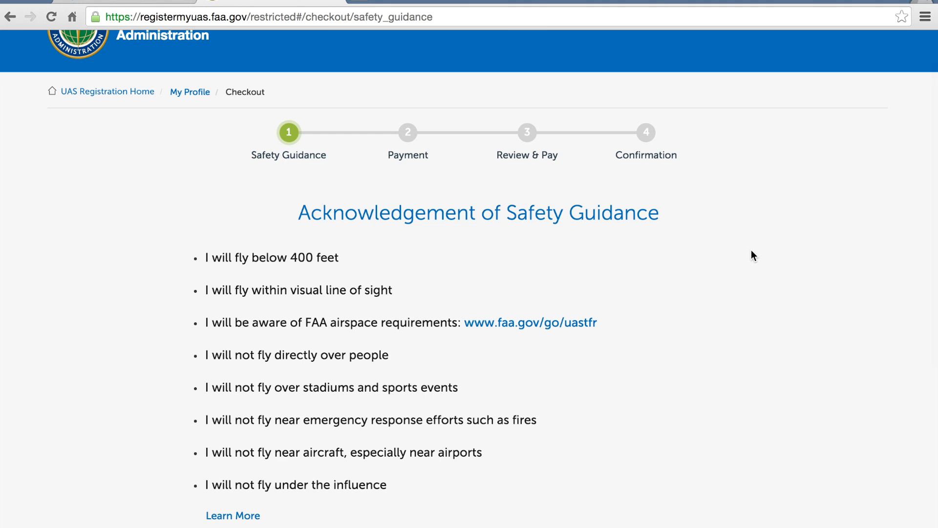
pyautogui.scroll(-3)
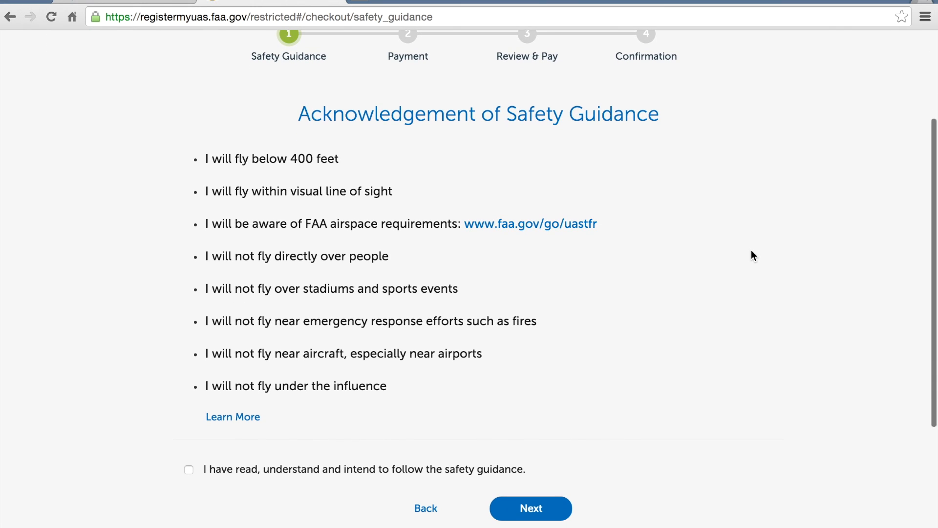
pyautogui.scroll(-3)
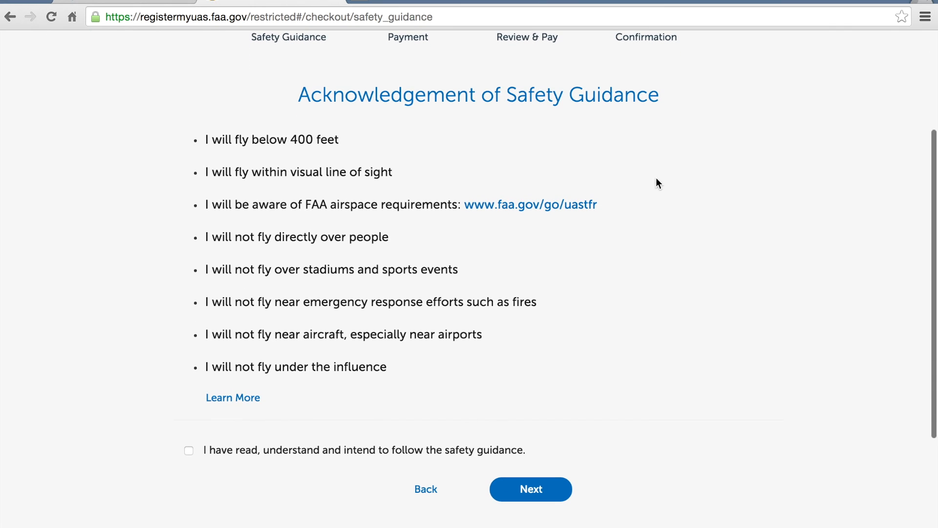
pyautogui.moveTo(528, 287)
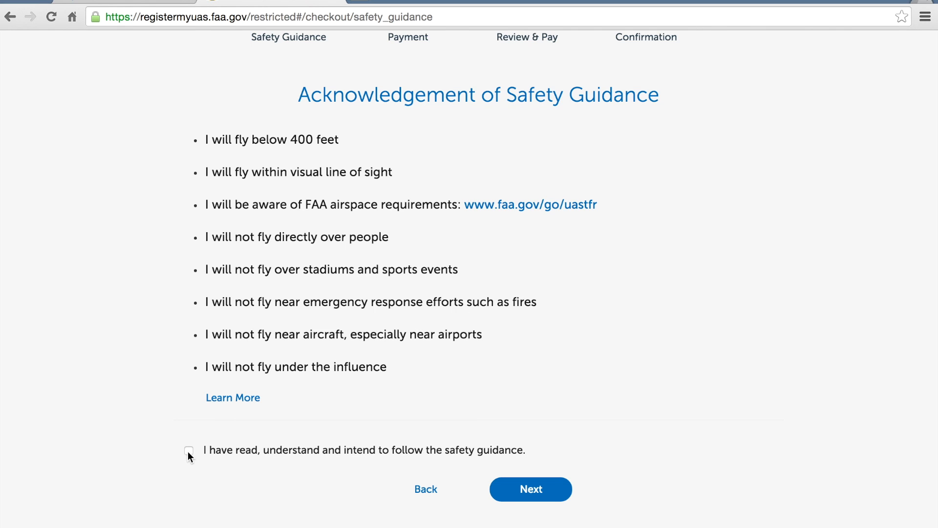
pyautogui.click(188, 450)
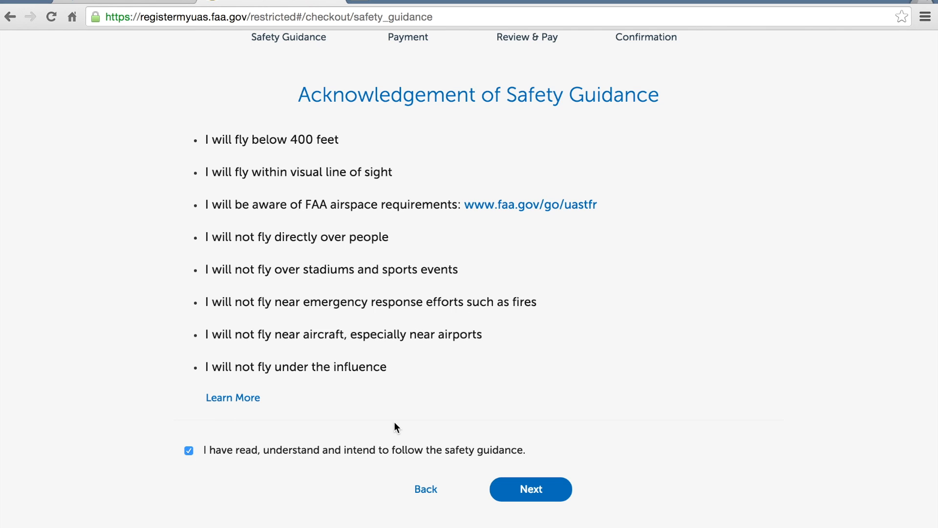
pyautogui.moveTo(547, 494)
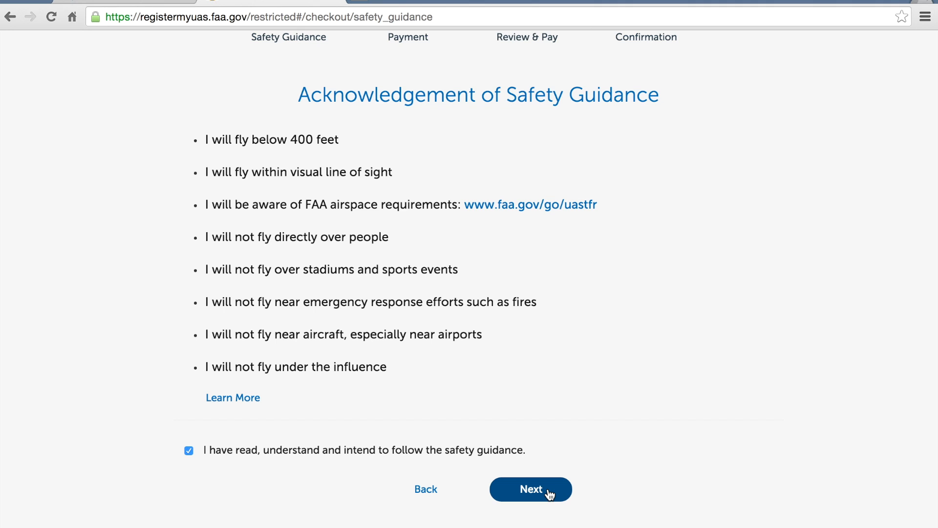
pyautogui.click(530, 488)
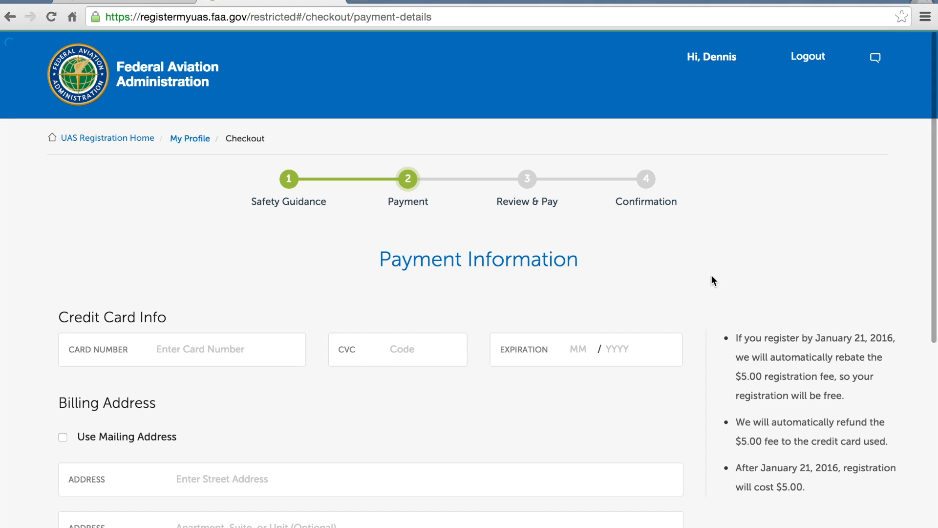
pyautogui.scroll(-3)
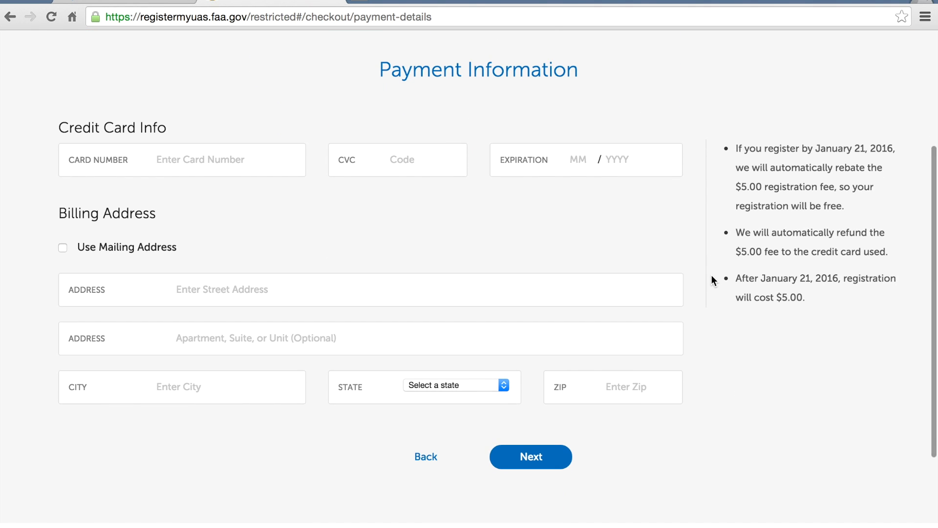
pyautogui.moveTo(591, 111)
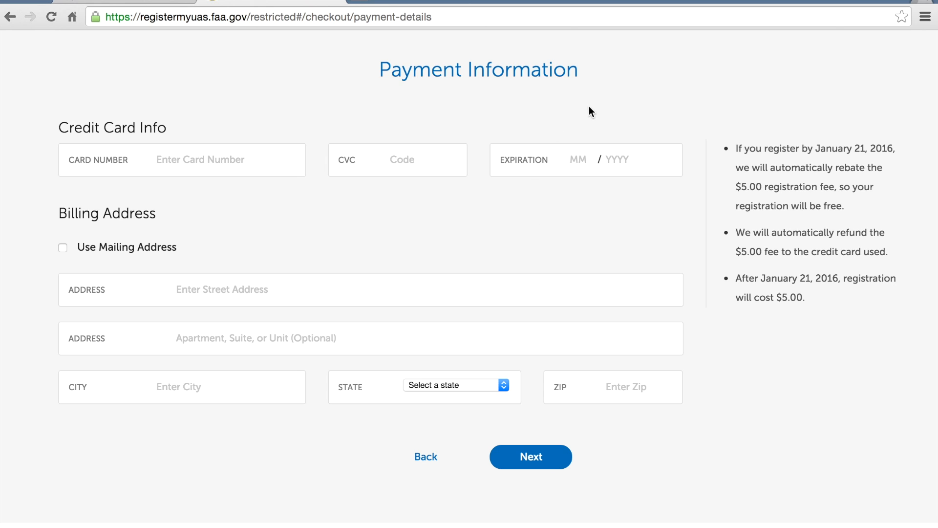
# Continue to Review Order, accept the federal law statement and pay the $5.00 fee to reach the Congratulations page.
pyautogui.click(529, 457)
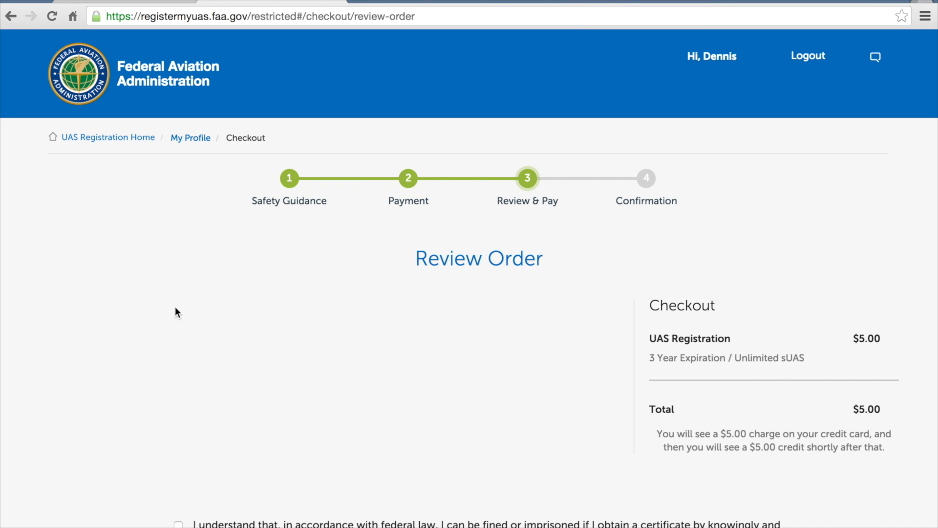
pyautogui.moveTo(456, 410)
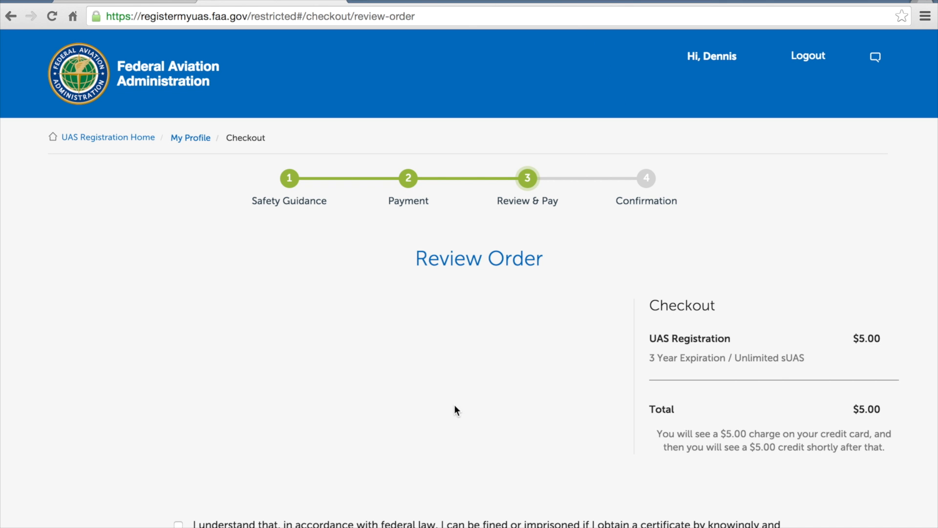
pyautogui.scroll(-3)
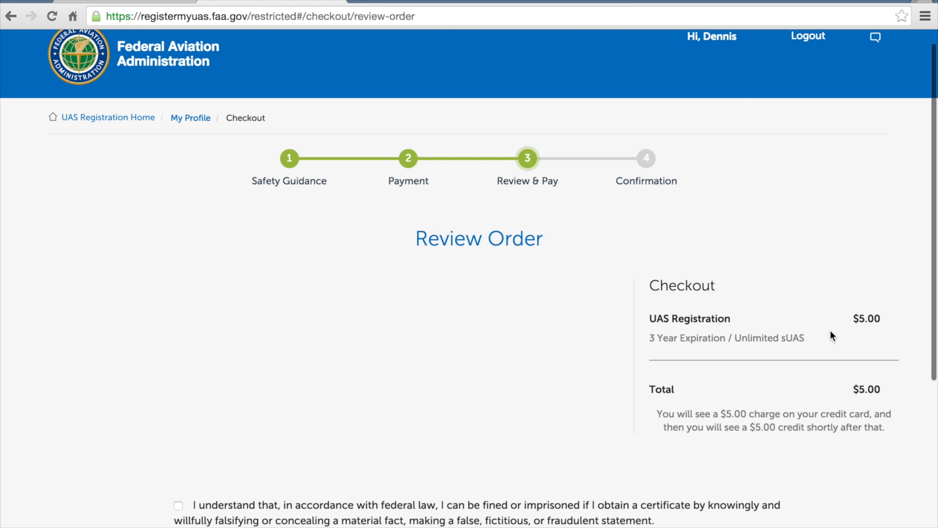
pyautogui.moveTo(827, 335)
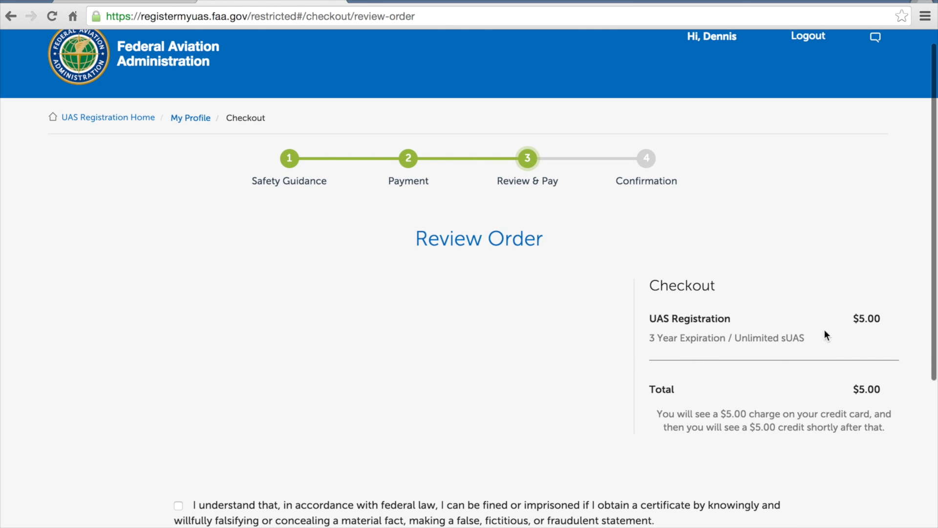
pyautogui.scroll(-3)
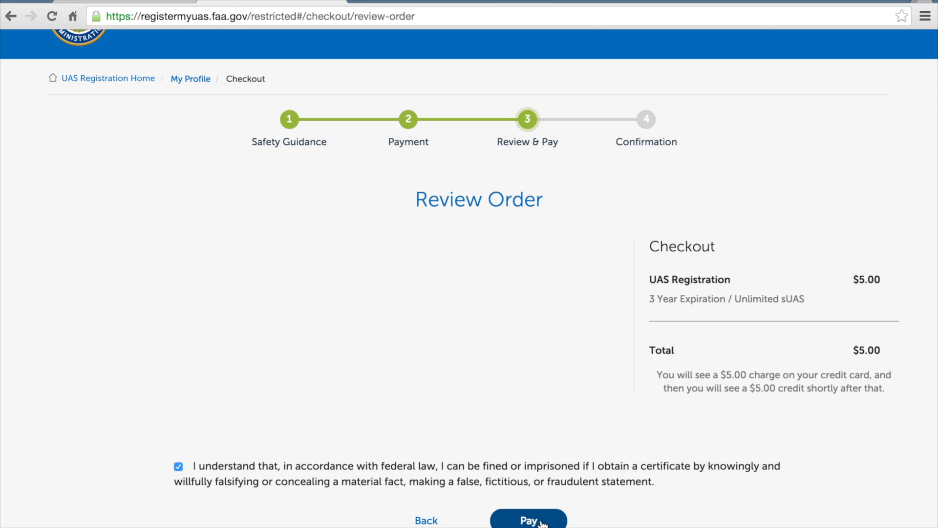
pyautogui.click(529, 519)
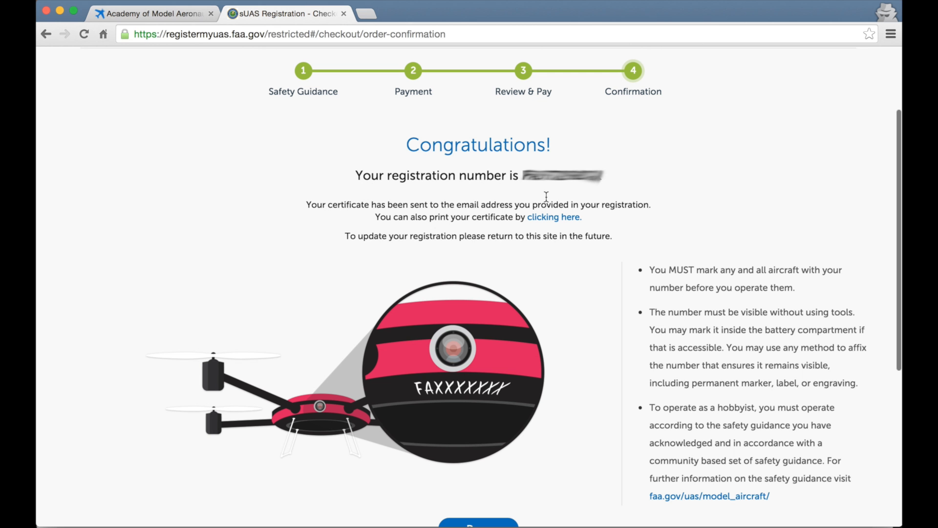